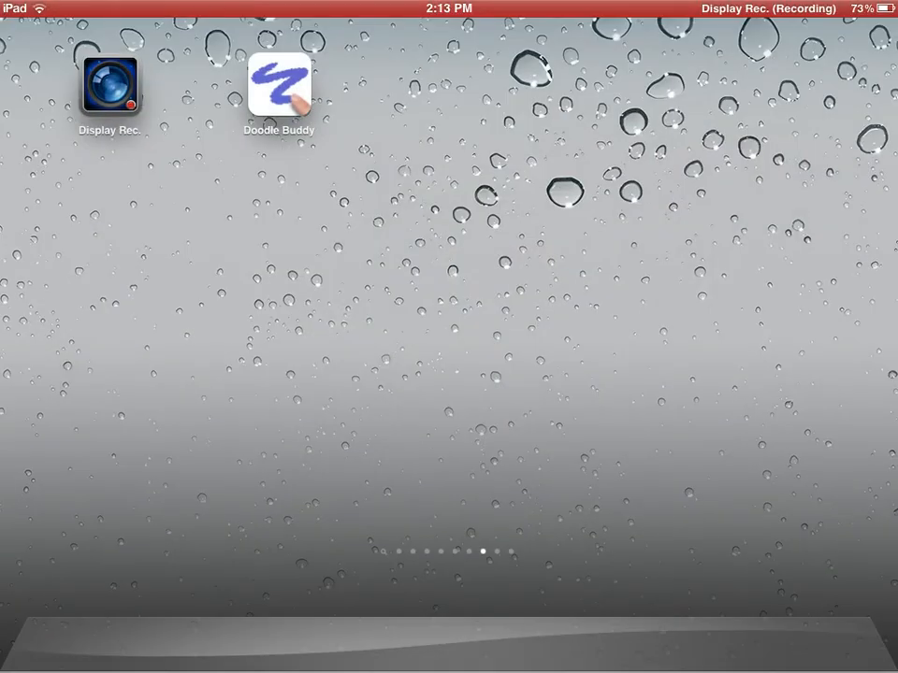
# Step: Launch Doodle Buddy with the brush panel showing dark blue selected
pyautogui.click(280, 84)
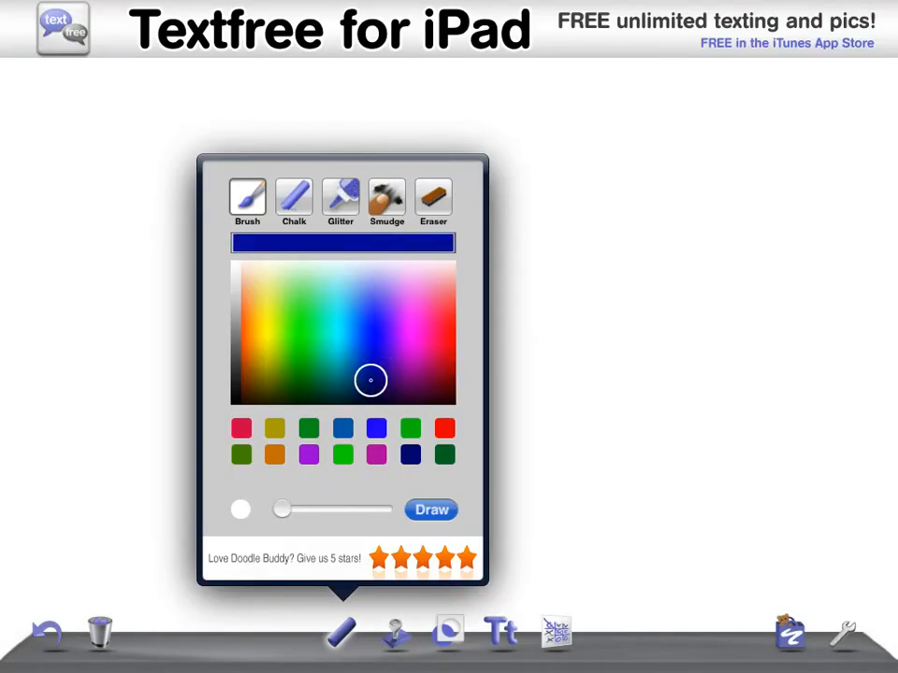
# Step: Close the brush panel and handwrite "hey Guys." in dark blue near the top
pyautogui.click(430, 510)
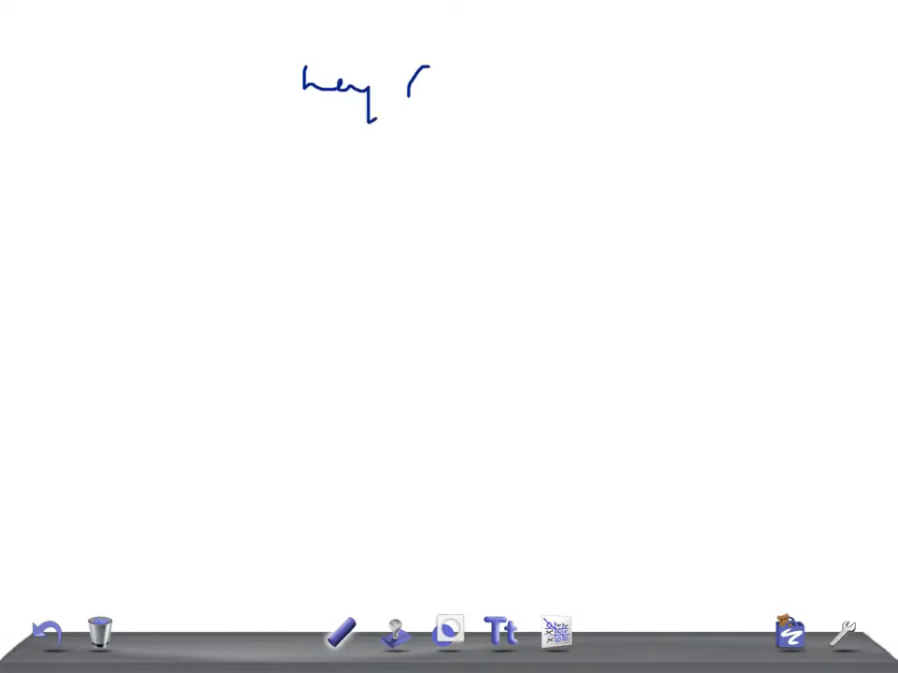
pyautogui.moveTo(411, 85); pyautogui.dragTo(524, 112)
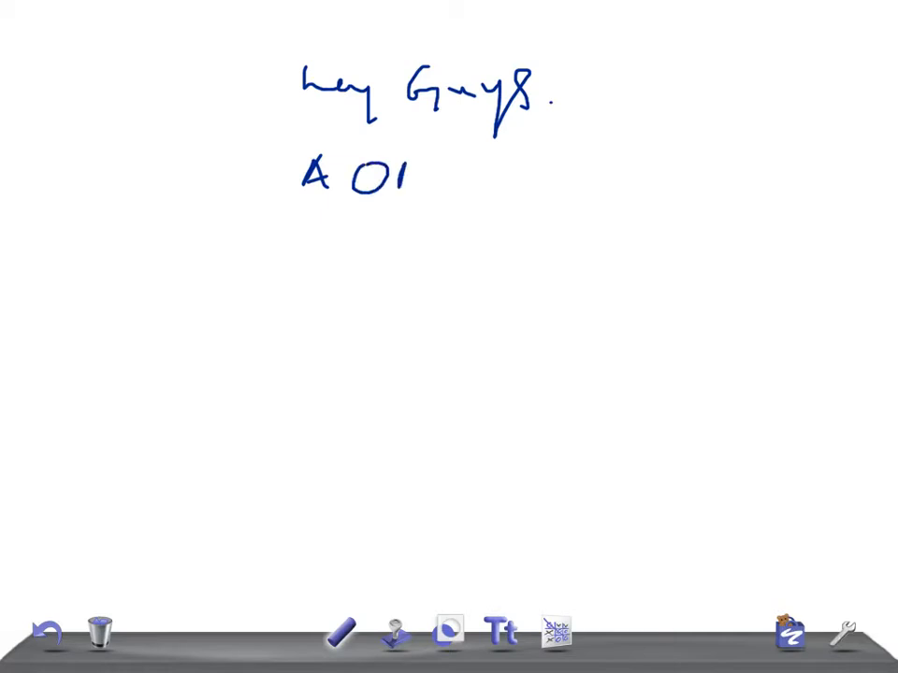
pyautogui.moveTo(420, 163); pyautogui.dragTo(505, 187)
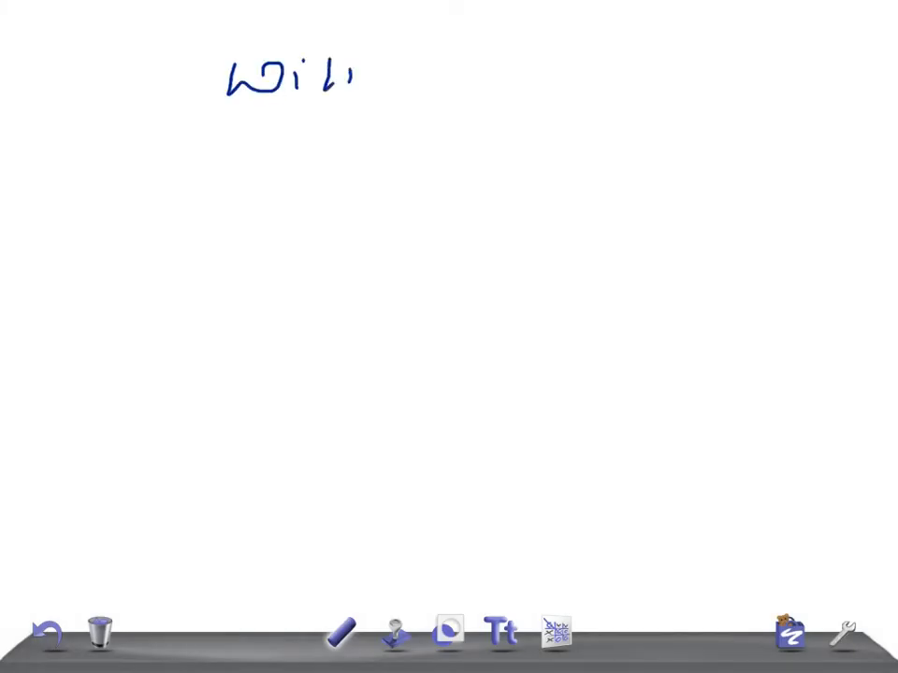
# Step: Write the title "Wilm's tumor" with arrowed notes "M/C < 15yr" and "Etiology"
pyautogui.moveTo(346, 75); pyautogui.dragTo(411, 89)
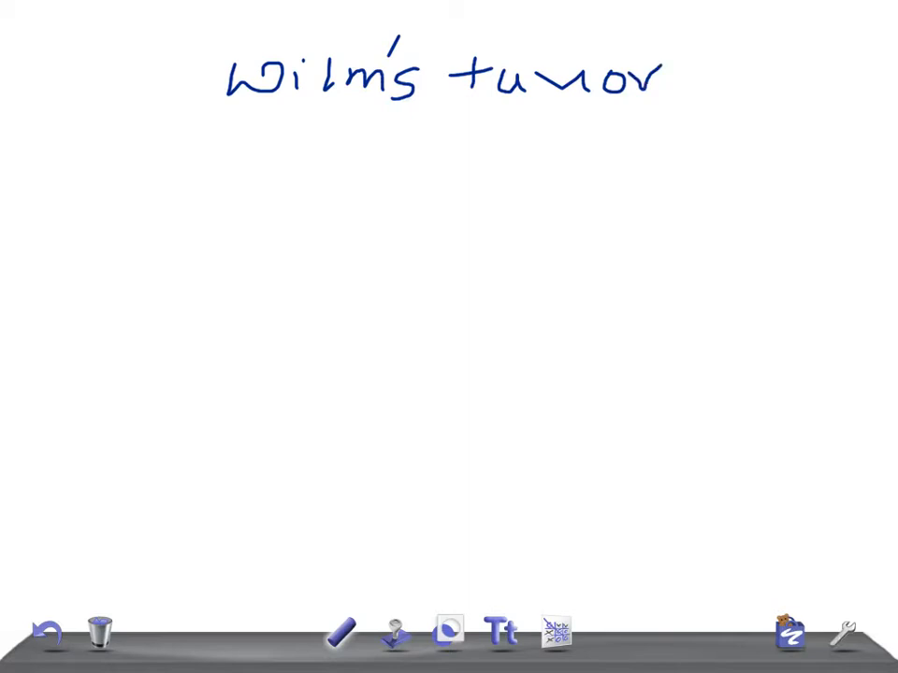
pyautogui.moveTo(73, 186); pyautogui.dragTo(129, 185)
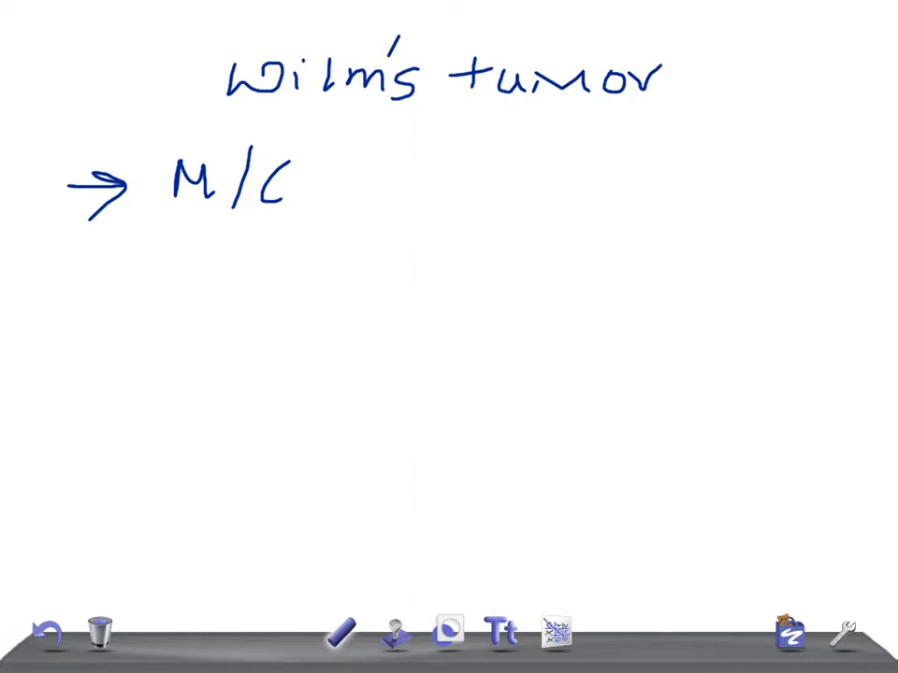
pyautogui.moveTo(393, 178); pyautogui.dragTo(477, 187)
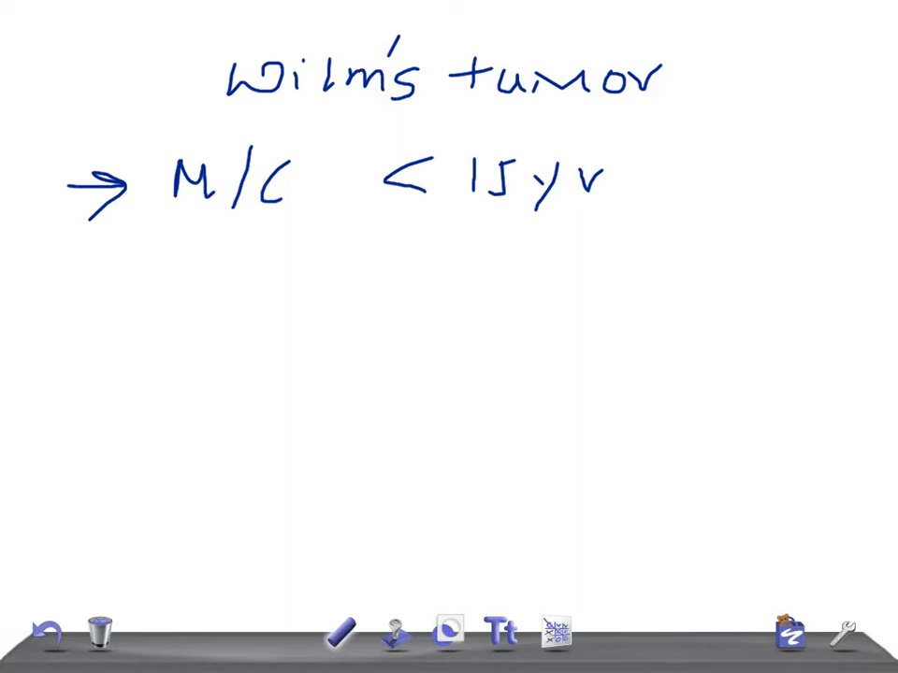
pyautogui.moveTo(84, 328); pyautogui.dragTo(126, 327)
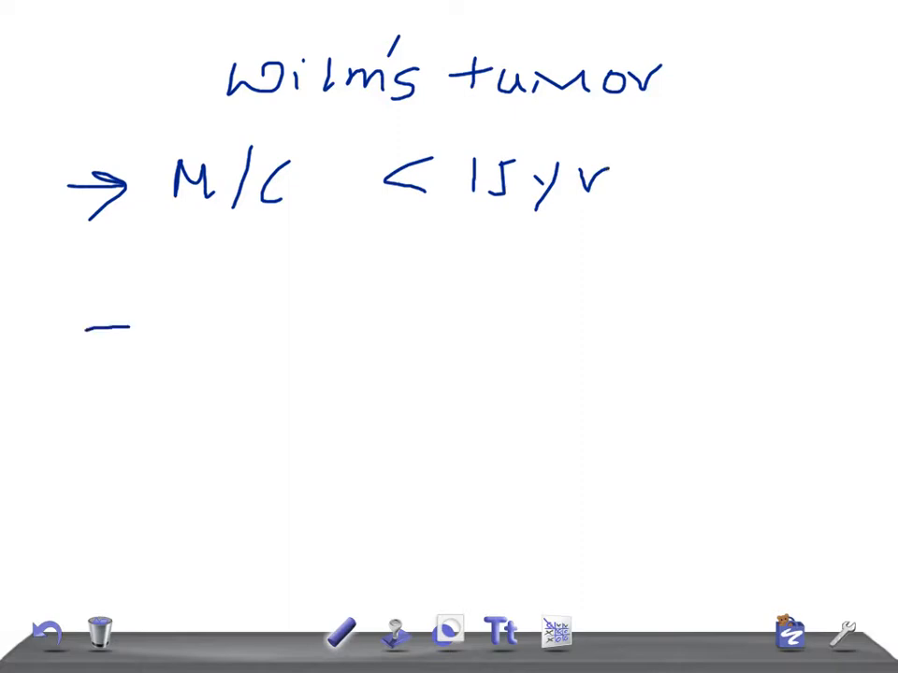
pyautogui.moveTo(94, 328); pyautogui.dragTo(187, 327)
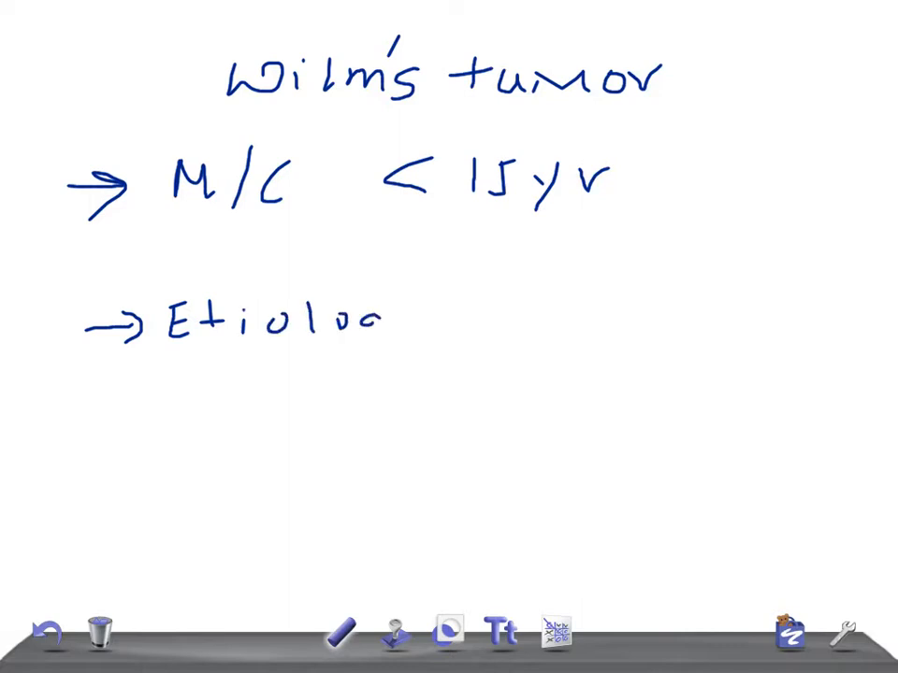
pyautogui.moveTo(374, 318); pyautogui.dragTo(411, 336)
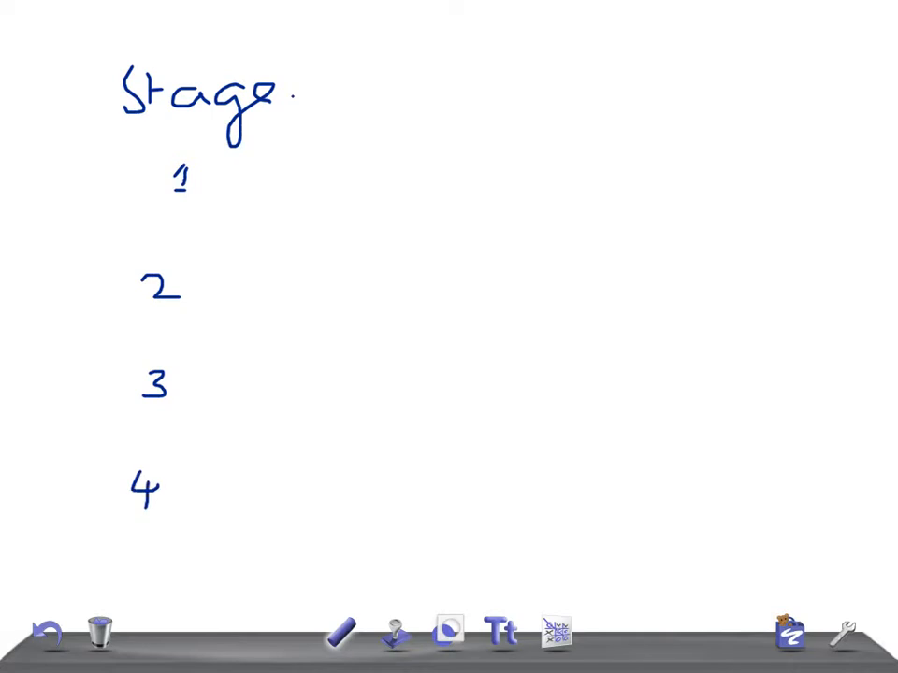
# Step: Add stage 5 and arrow Kidney, beyond Kidney, Abdomen beside stages 1–3
pyautogui.moveTo(126, 556); pyautogui.dragTo(159, 594)
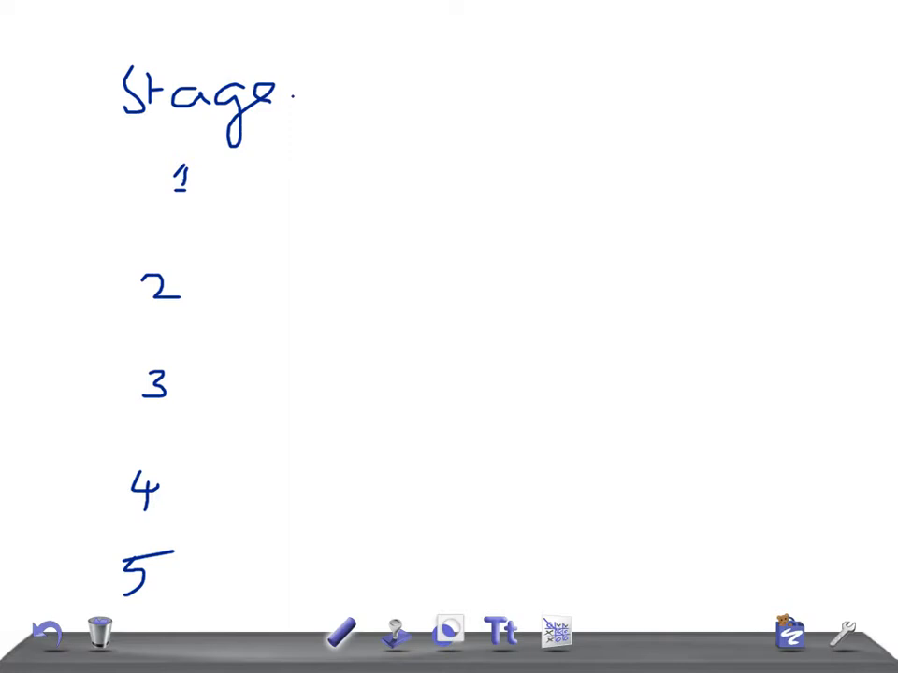
pyautogui.moveTo(206, 178); pyautogui.dragTo(327, 177)
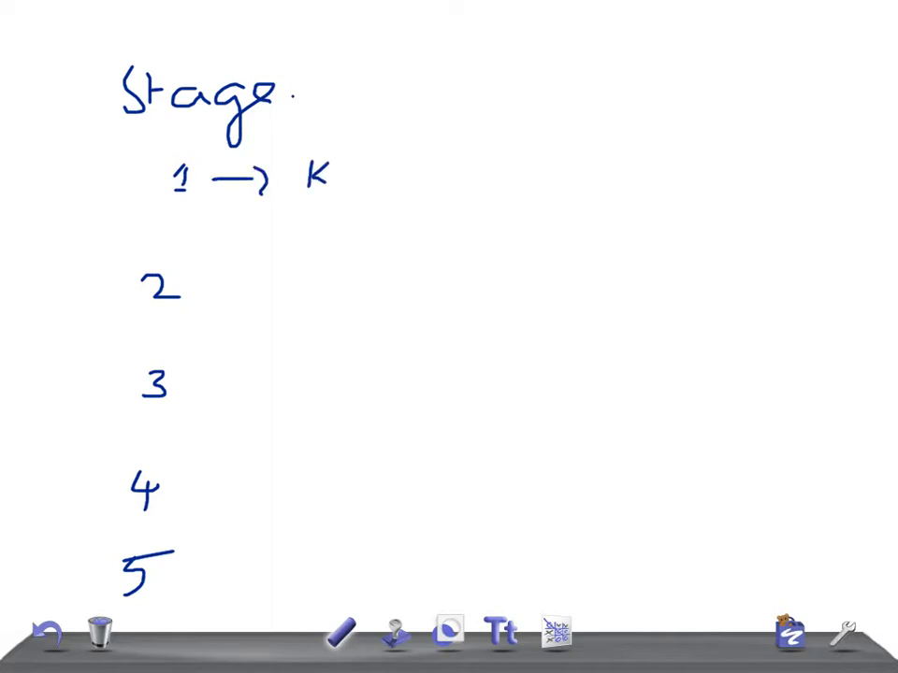
pyautogui.moveTo(327, 177); pyautogui.dragTo(458, 197)
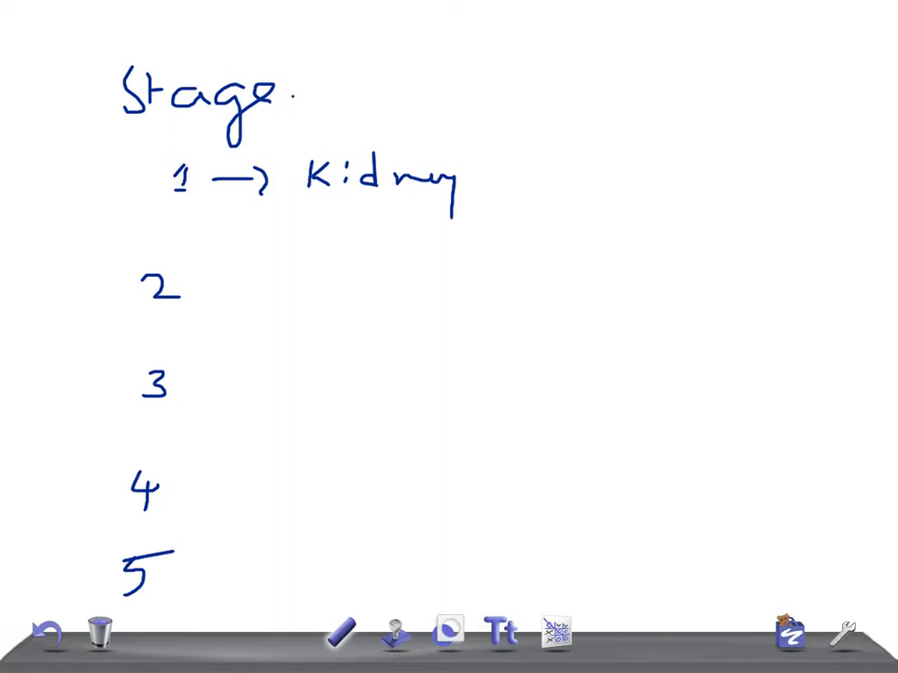
pyautogui.moveTo(204, 281); pyautogui.dragTo(245, 281)
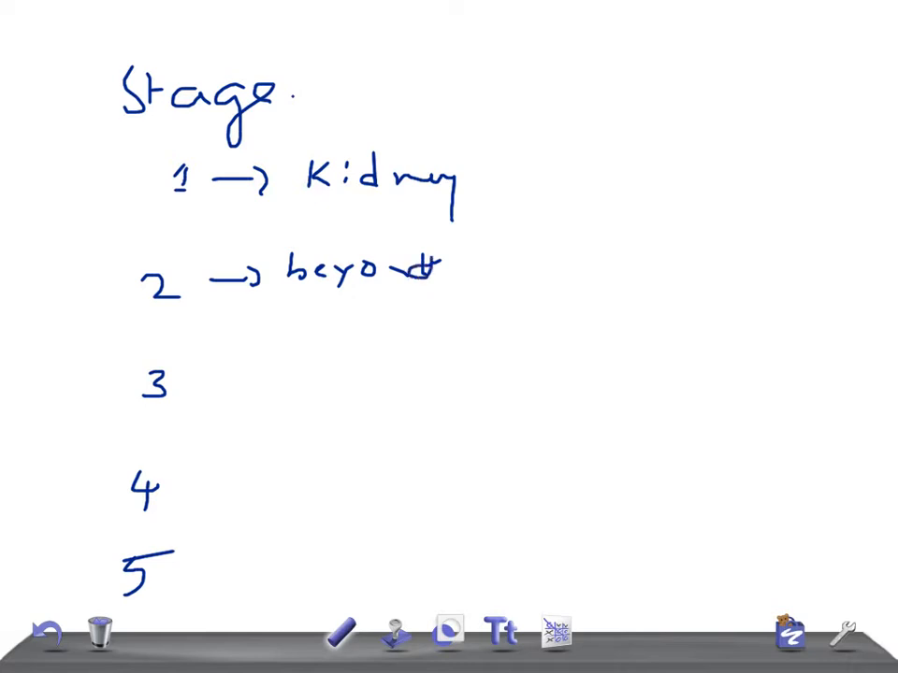
pyautogui.moveTo(467, 262); pyautogui.dragTo(542, 271)
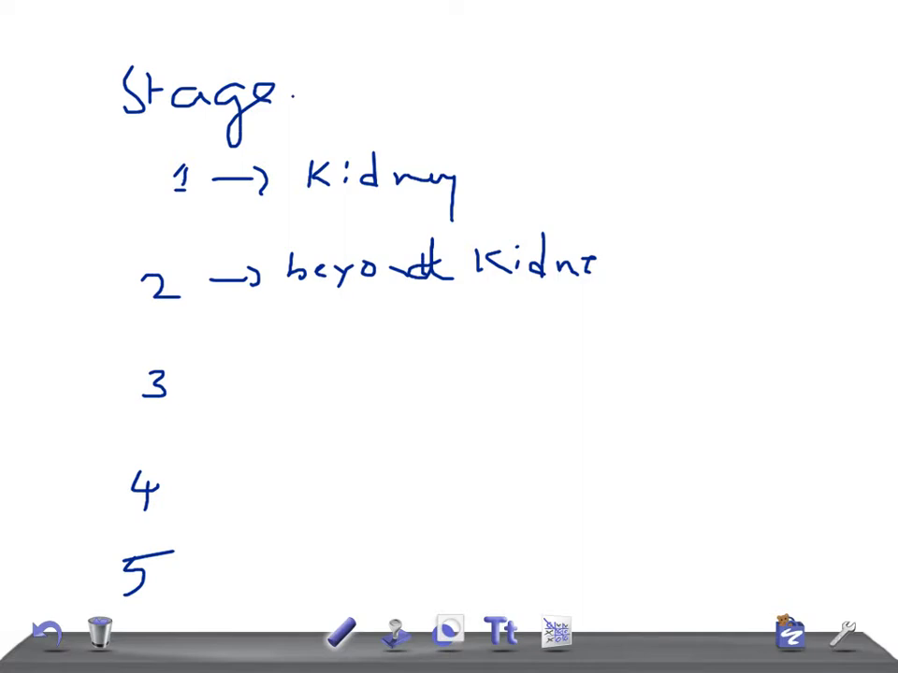
pyautogui.moveTo(192, 379); pyautogui.dragTo(258, 374)
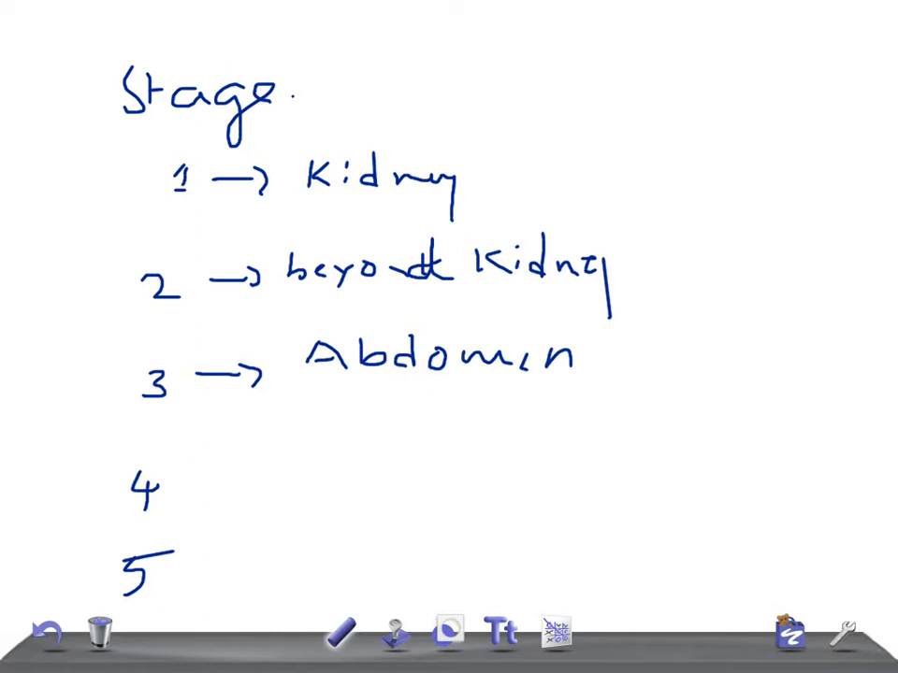
# Step: Draw an arrow after stage 4 and write "Hematogenous" beside it
pyautogui.moveTo(196, 486); pyautogui.dragTo(309, 477)
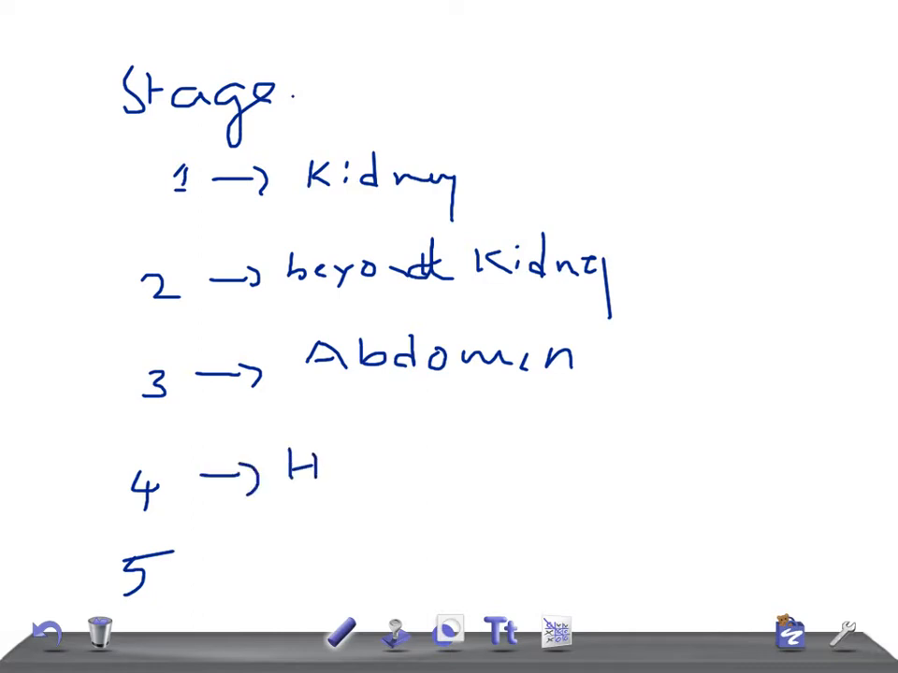
pyautogui.write('ematogenous')
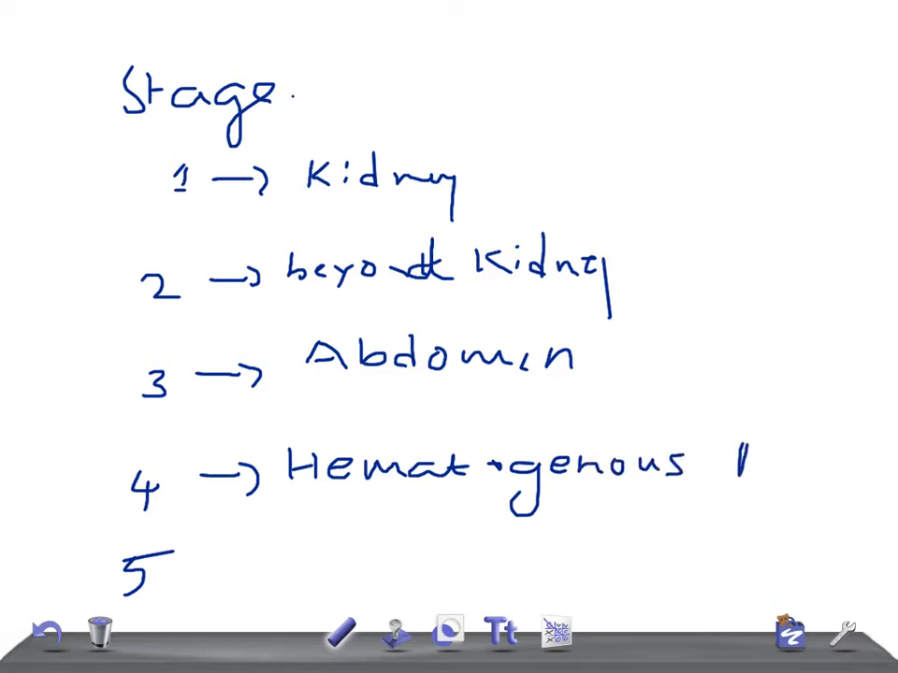
pyautogui.write('Me')
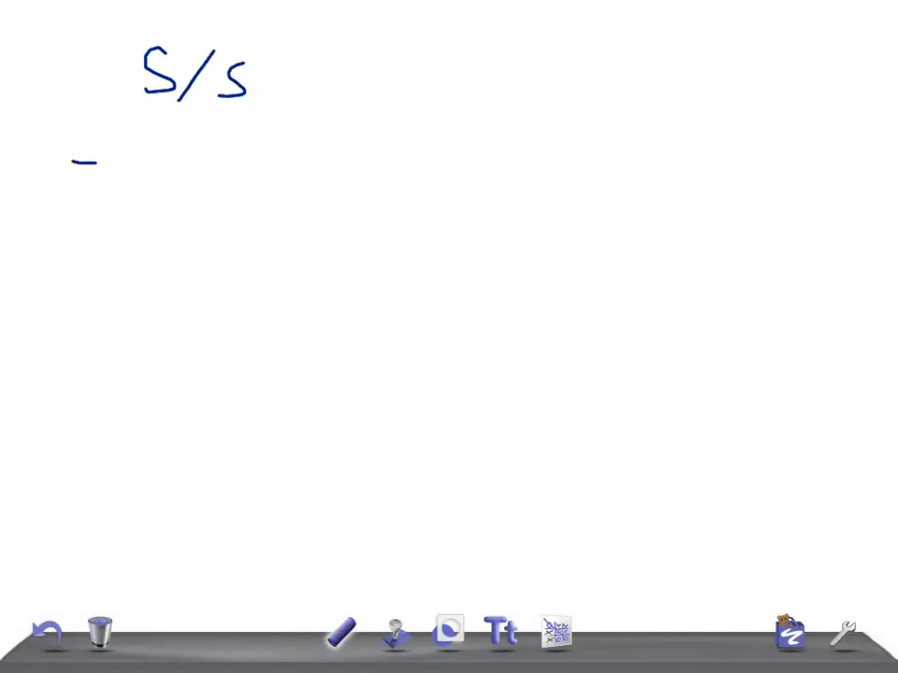
# Step: Arrow-list <3yr, Abd Mass, Vomiting and HTN, and sketch a kidney beside them
pyautogui.moveTo(75, 162); pyautogui.dragTo(173, 164)
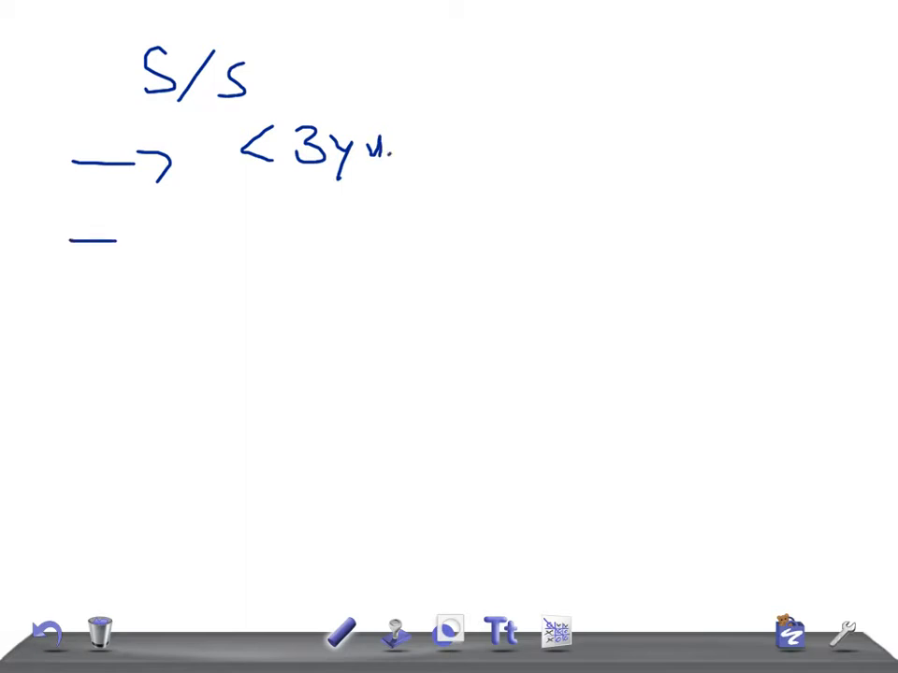
pyautogui.moveTo(121, 238); pyautogui.dragTo(210, 233)
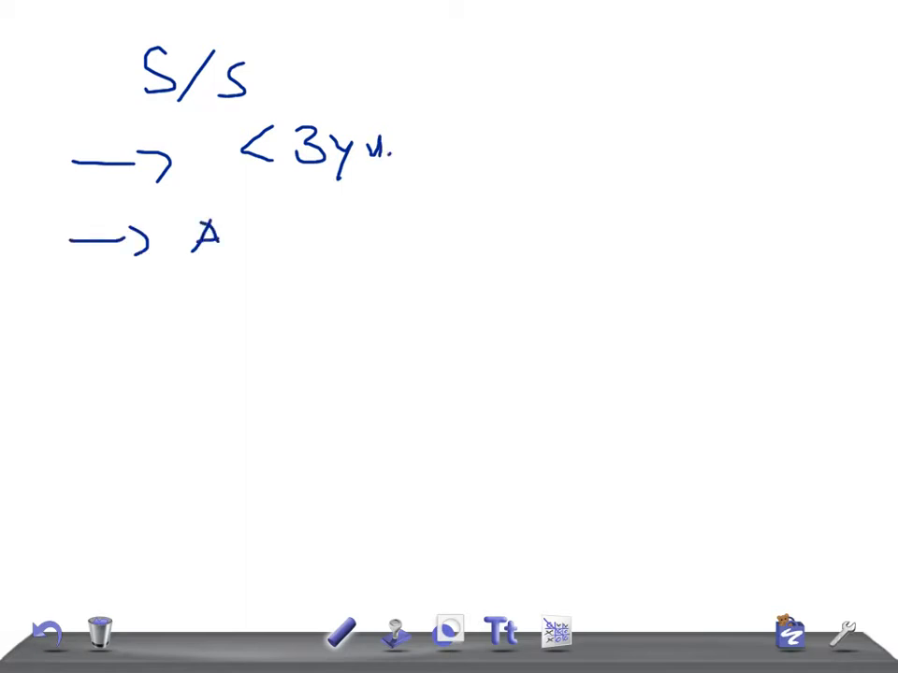
pyautogui.moveTo(215, 234); pyautogui.dragTo(420, 234)
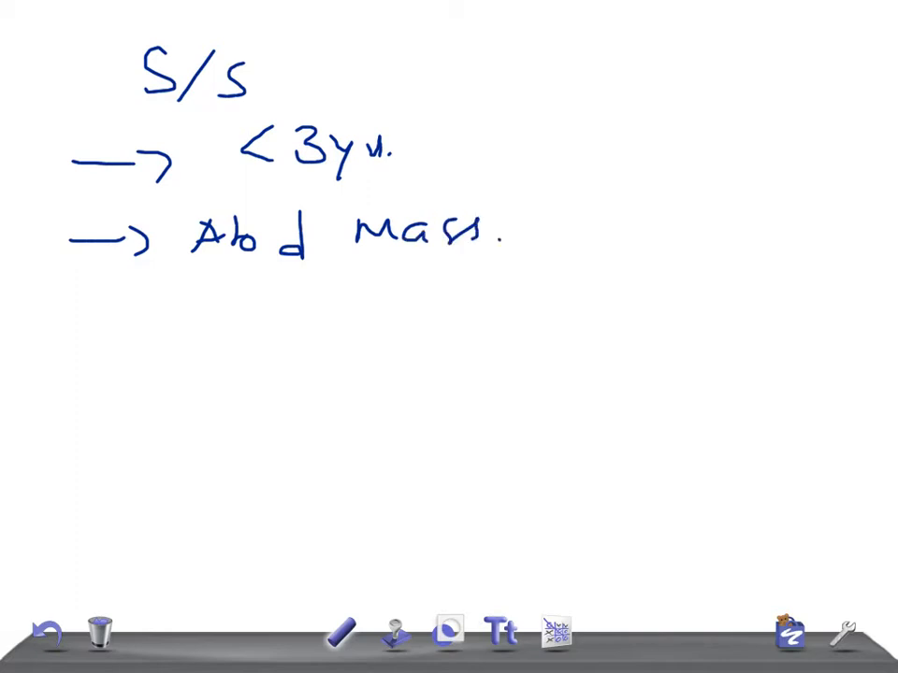
pyautogui.moveTo(51, 322); pyautogui.dragTo(149, 322)
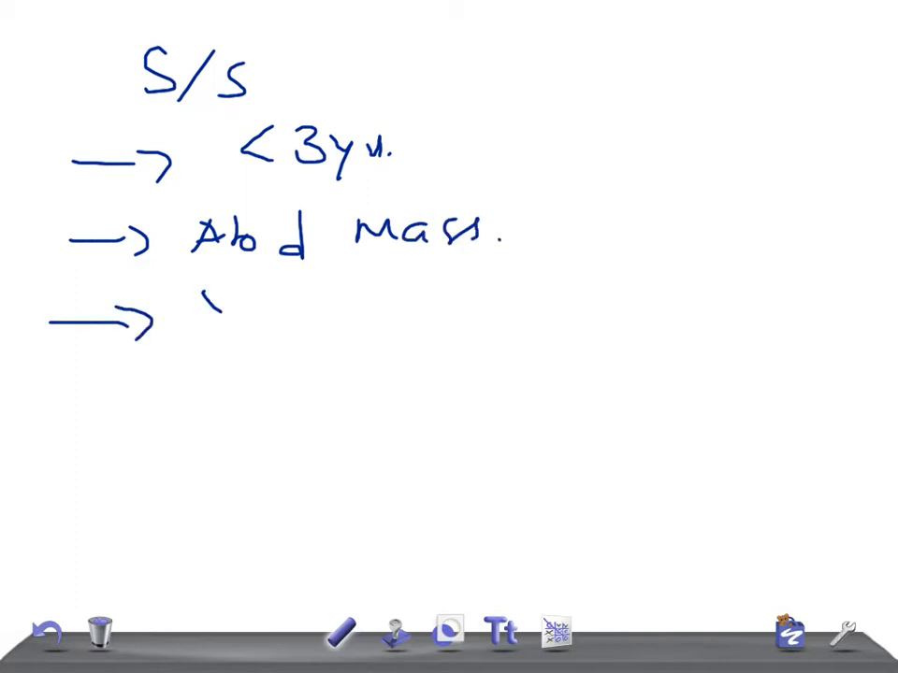
pyautogui.moveTo(201, 304); pyautogui.dragTo(365, 323)
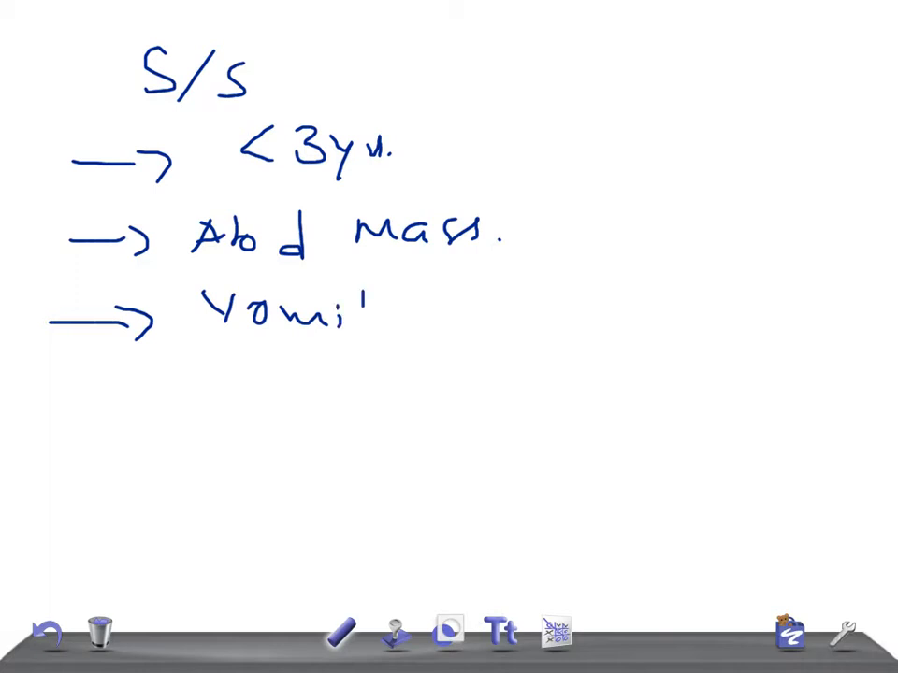
pyautogui.moveTo(351, 313); pyautogui.dragTo(402, 314)
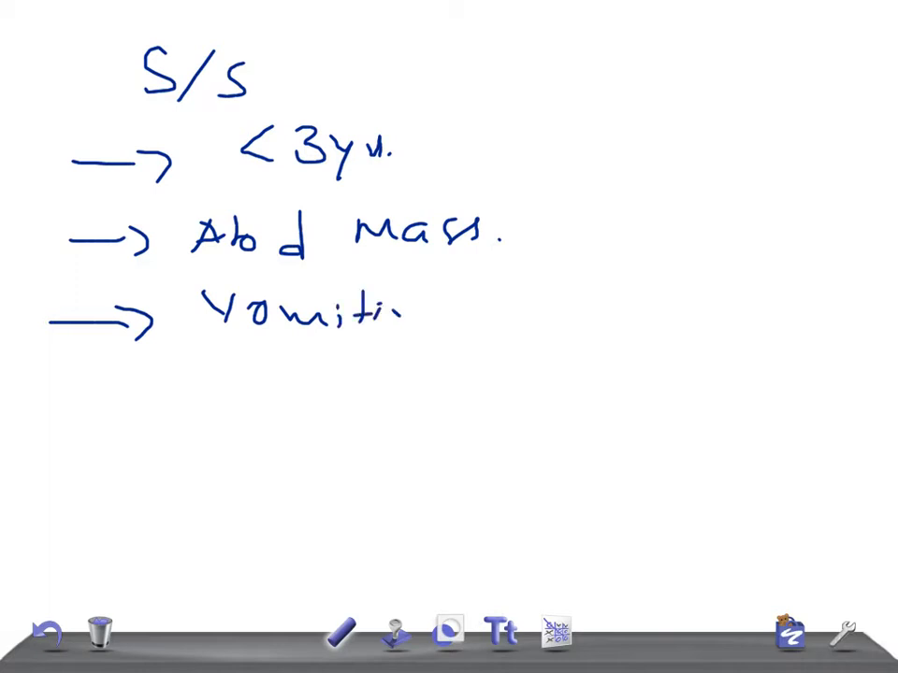
pyautogui.moveTo(61, 411); pyautogui.dragTo(89, 412)
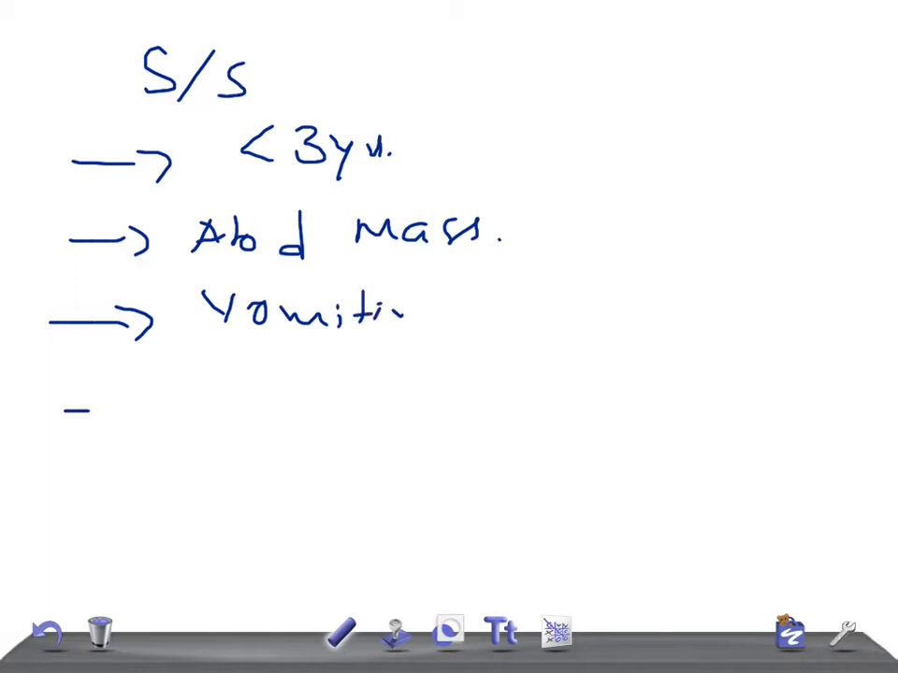
pyautogui.moveTo(66, 411); pyautogui.dragTo(149, 407)
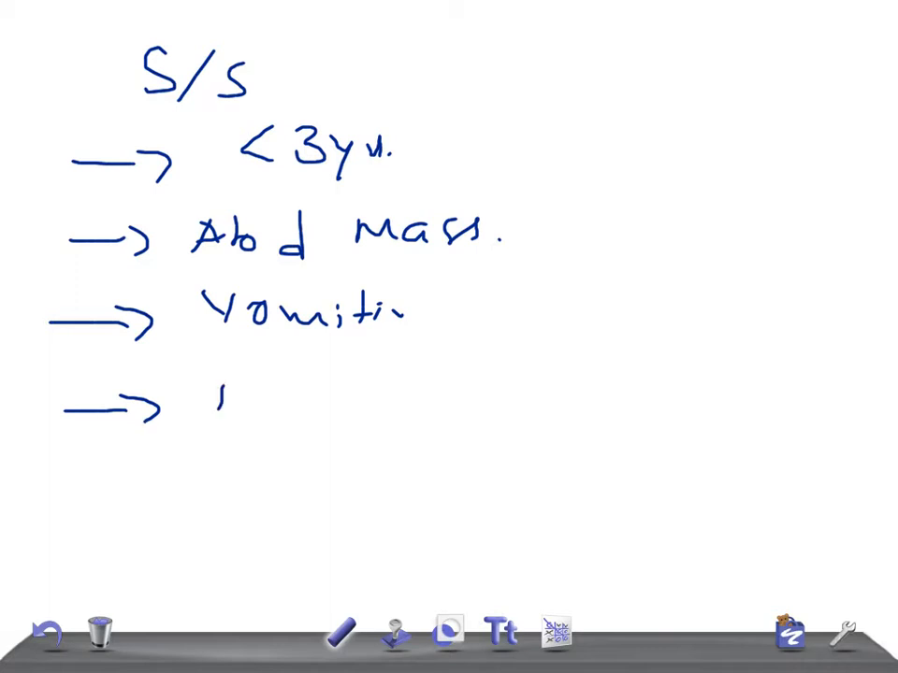
pyautogui.moveTo(201, 407); pyautogui.dragTo(342, 407)
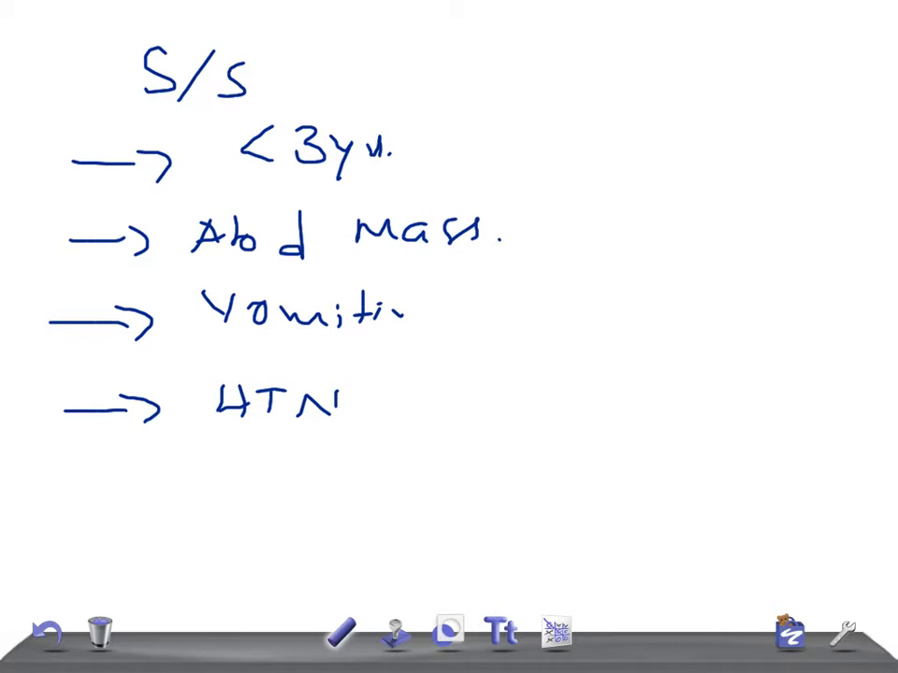
pyautogui.moveTo(627, 300); pyautogui.dragTo(625, 360)
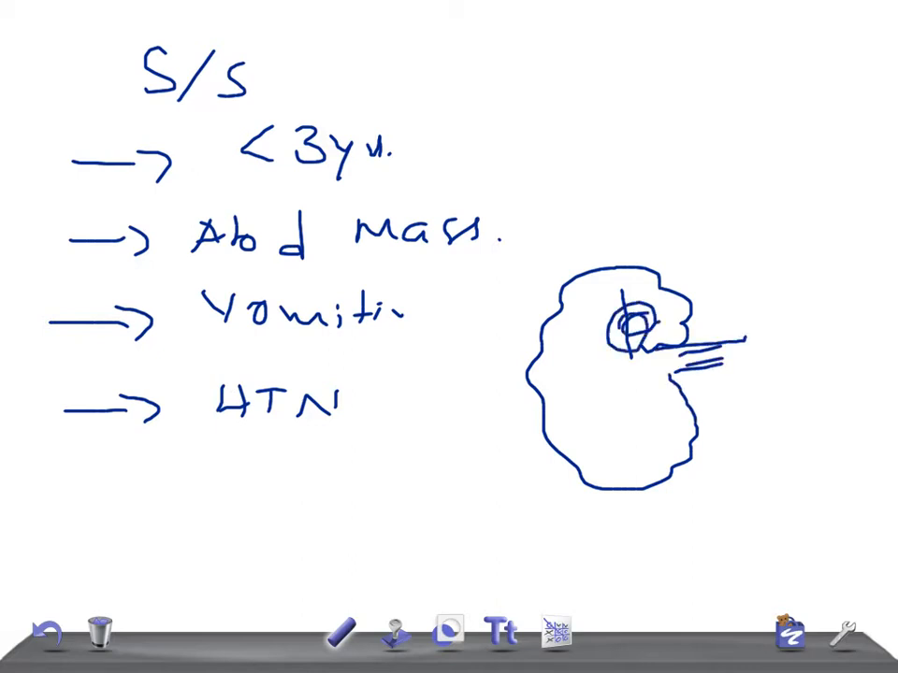
# Step: Shade the tumour in the kidney, write US, CAT, and add WAGR with downward arrows
pyautogui.moveTo(636, 318); pyautogui.dragTo(655, 346)
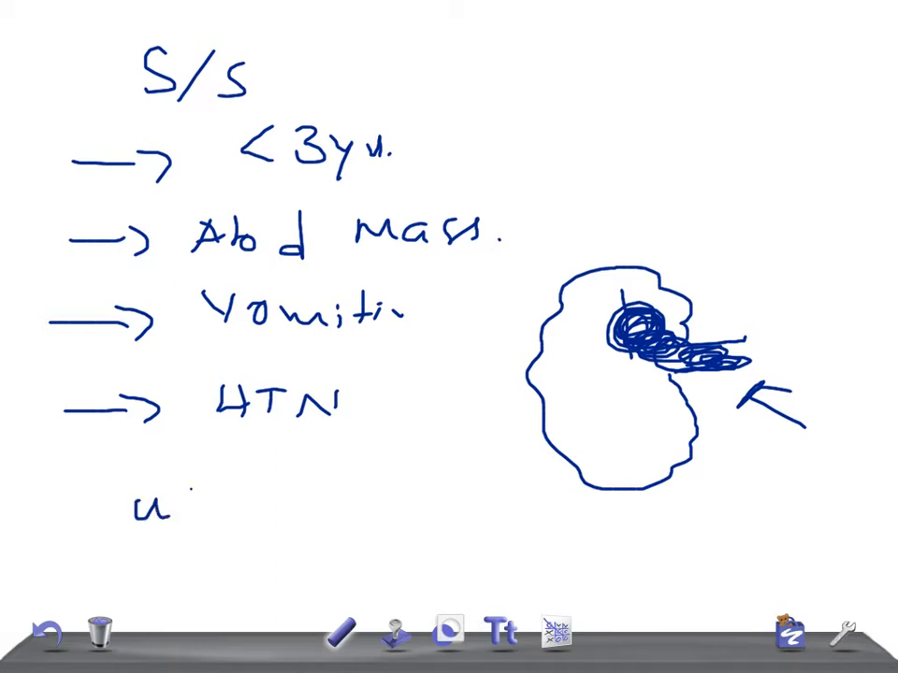
pyautogui.moveTo(163, 510); pyautogui.dragTo(187, 505)
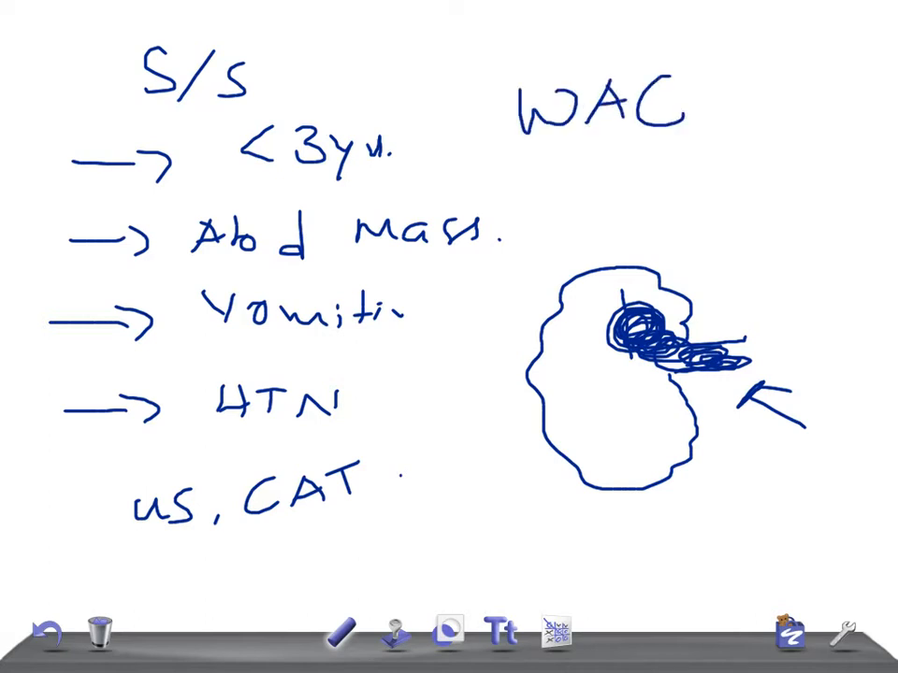
pyautogui.moveTo(668, 93); pyautogui.dragTo(776, 121)
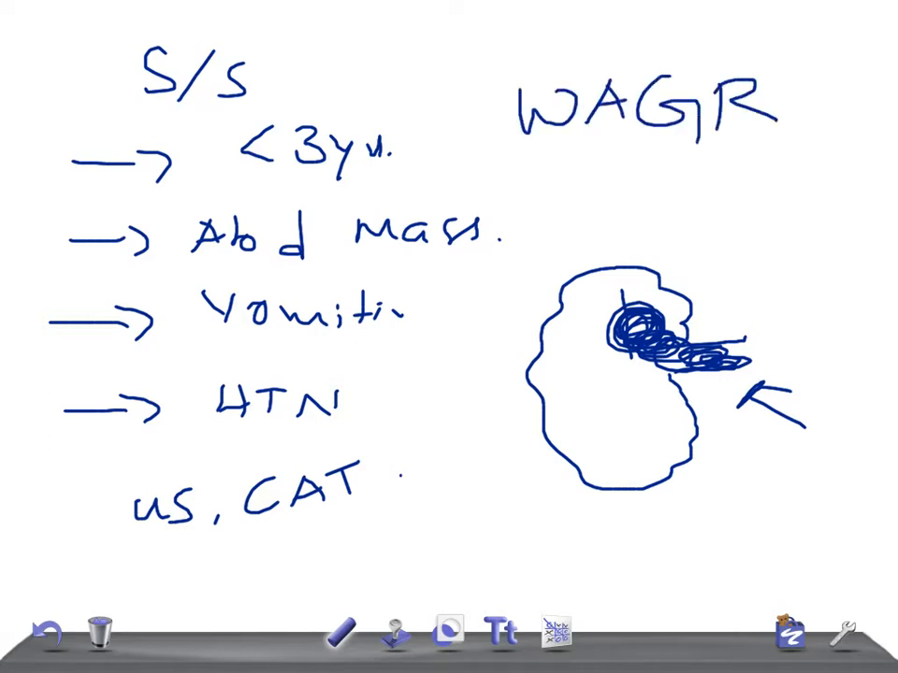
pyautogui.moveTo(543, 149); pyautogui.dragTo(561, 197)
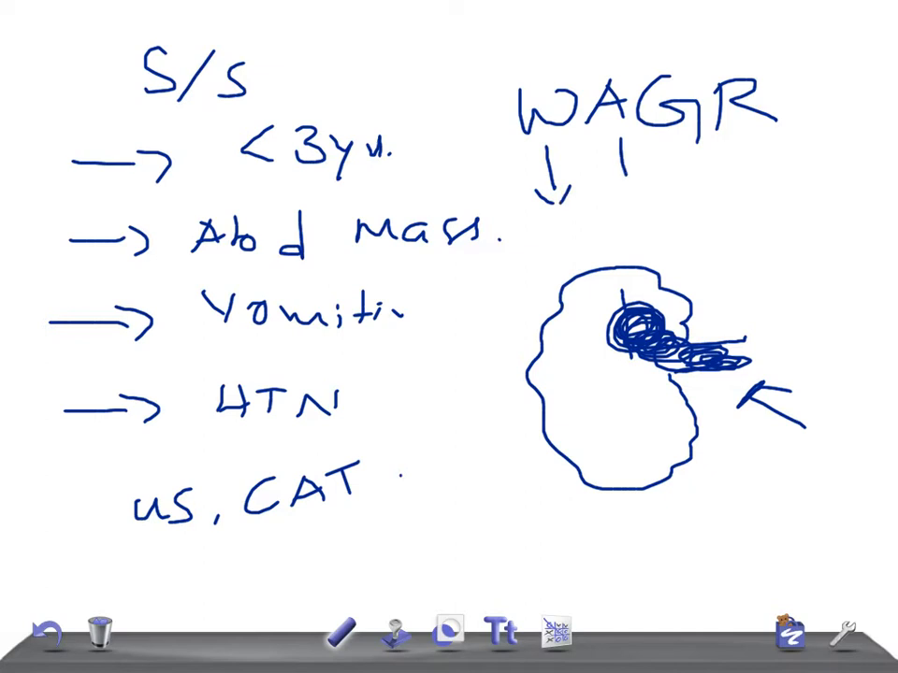
pyautogui.moveTo(627, 150); pyautogui.dragTo(636, 201)
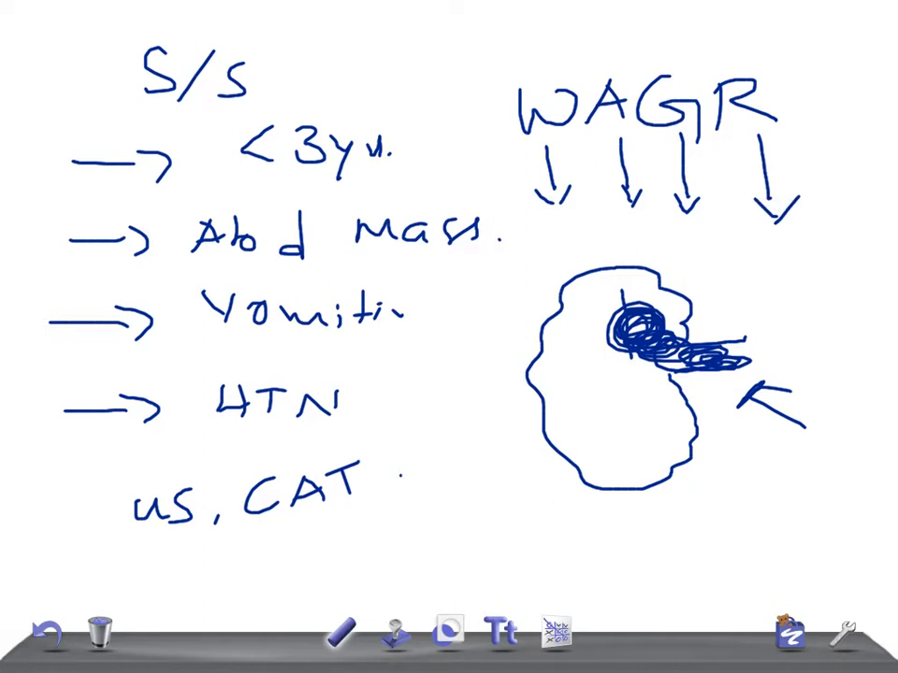
pyautogui.moveTo(505, 243); pyautogui.dragTo(823, 252)
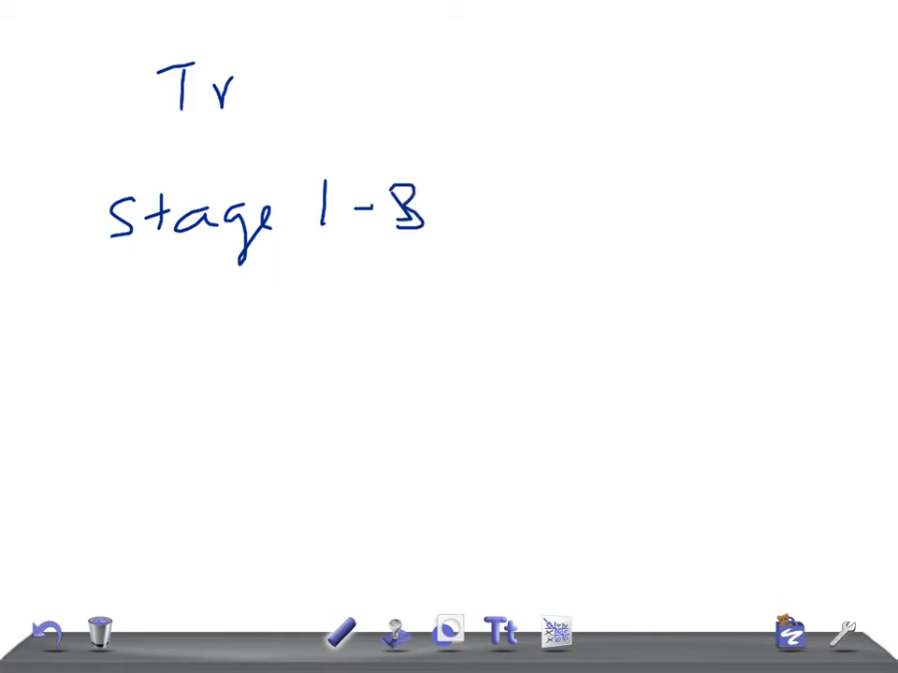
# Step: Write "Stage 1-3 → Nephrectomy, Chemo ± Rad" and start "4 →" below
pyautogui.moveTo(444, 210); pyautogui.dragTo(482, 204)
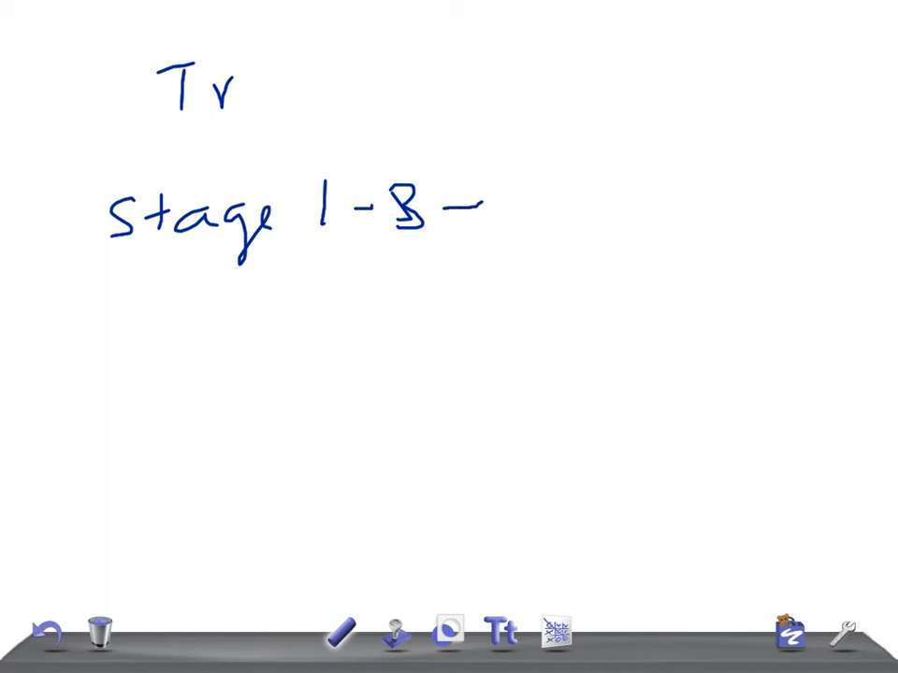
pyautogui.moveTo(477, 211); pyautogui.dragTo(608, 220)
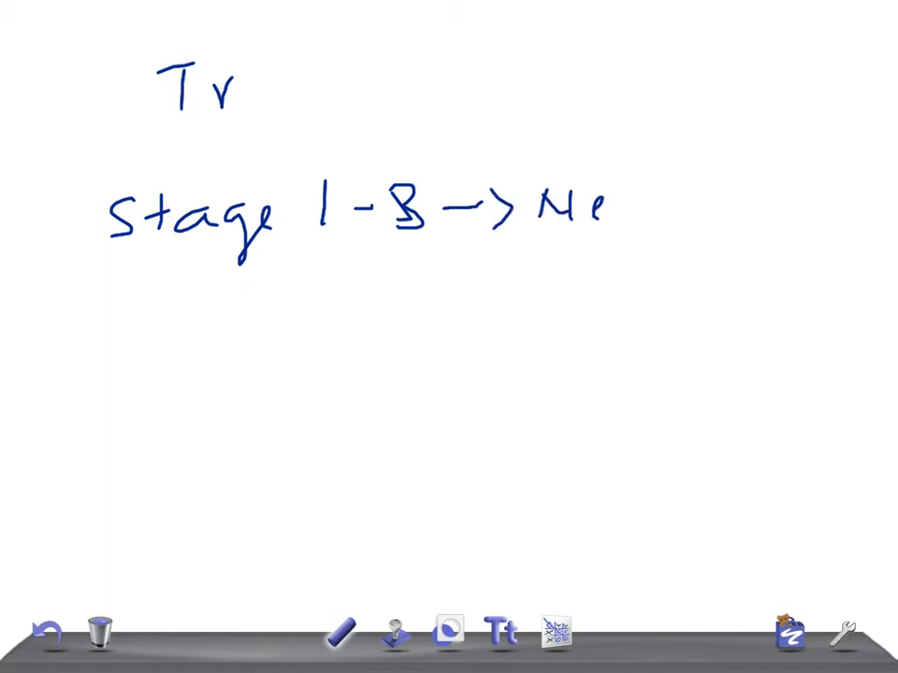
pyautogui.moveTo(607, 215); pyautogui.dragTo(697, 215)
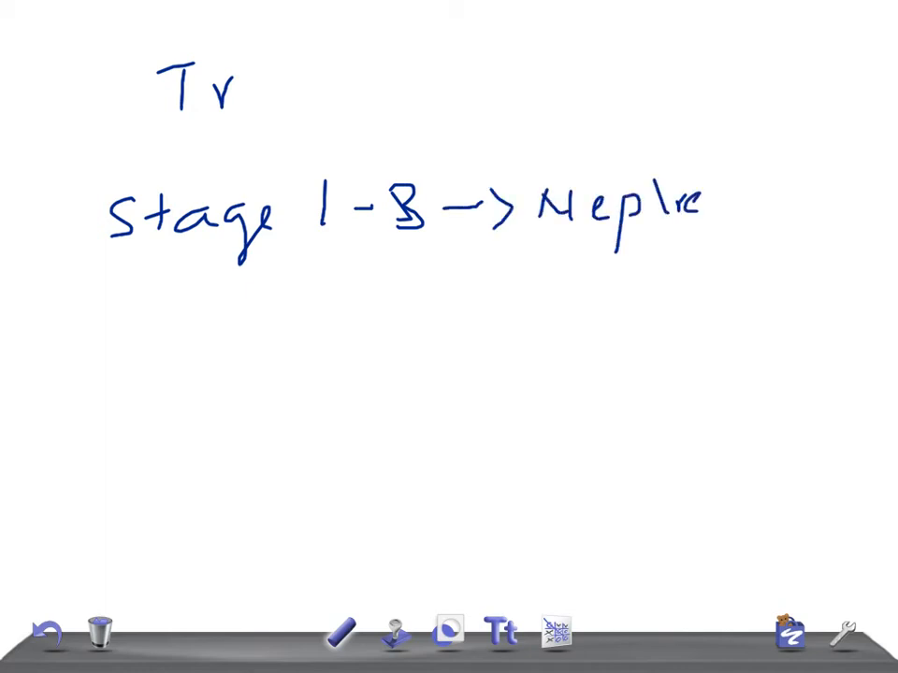
pyautogui.write('ctomy')
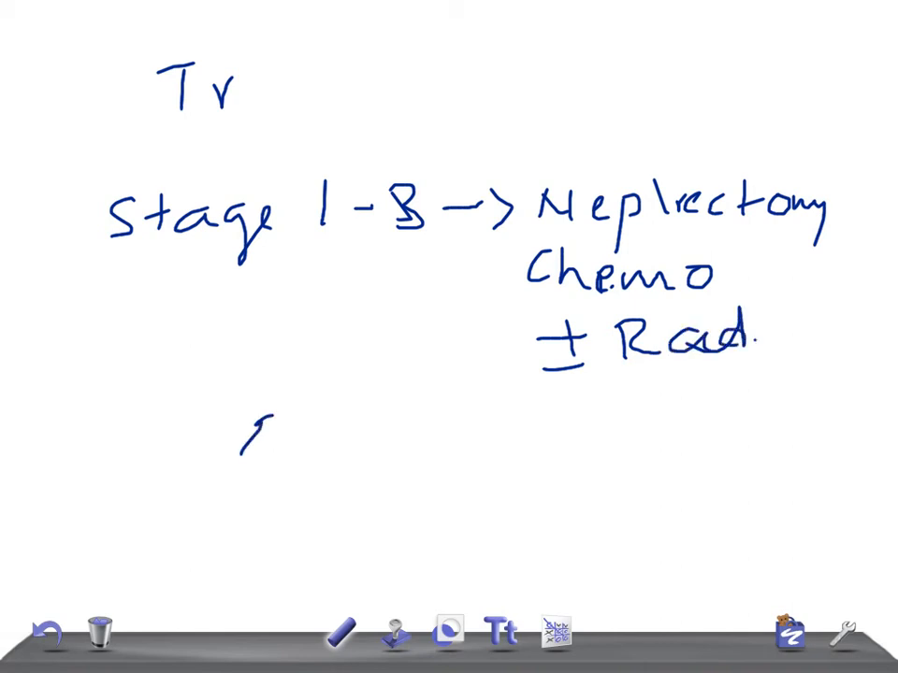
pyautogui.moveTo(253, 449); pyautogui.dragTo(360, 444)
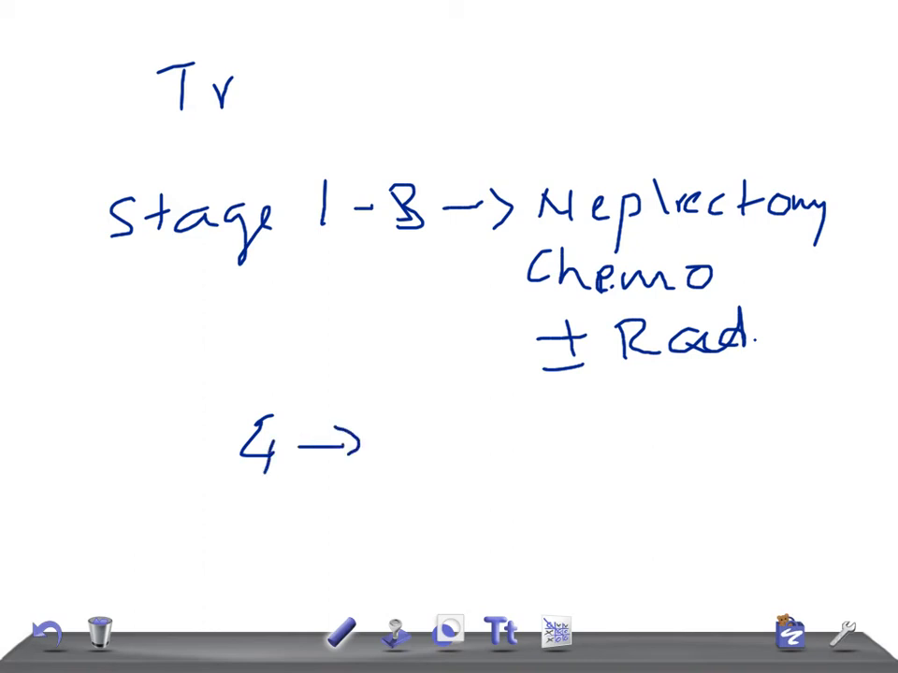